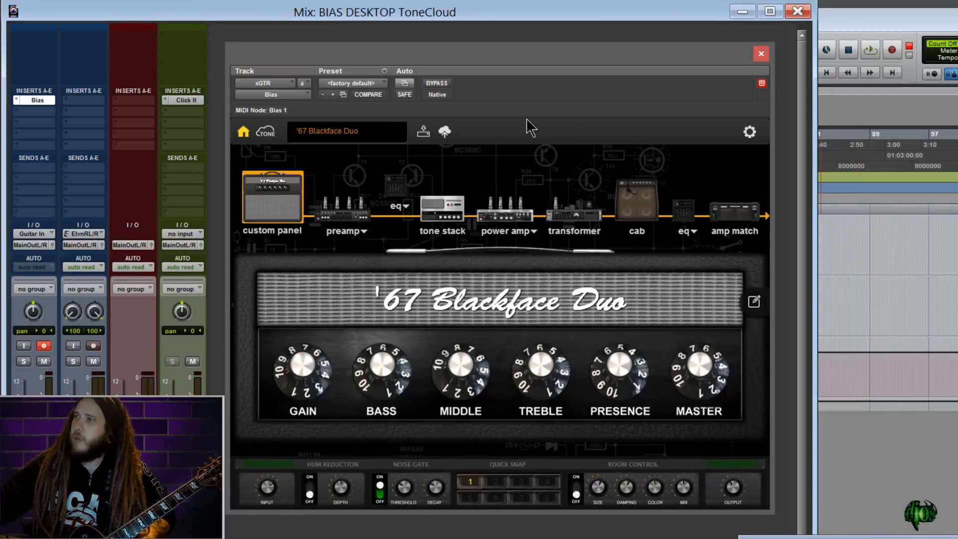
Step: Browse into ToneCloud and bring up the Fireballs EL34 preset's detail page under Popular
left_click(749, 132)
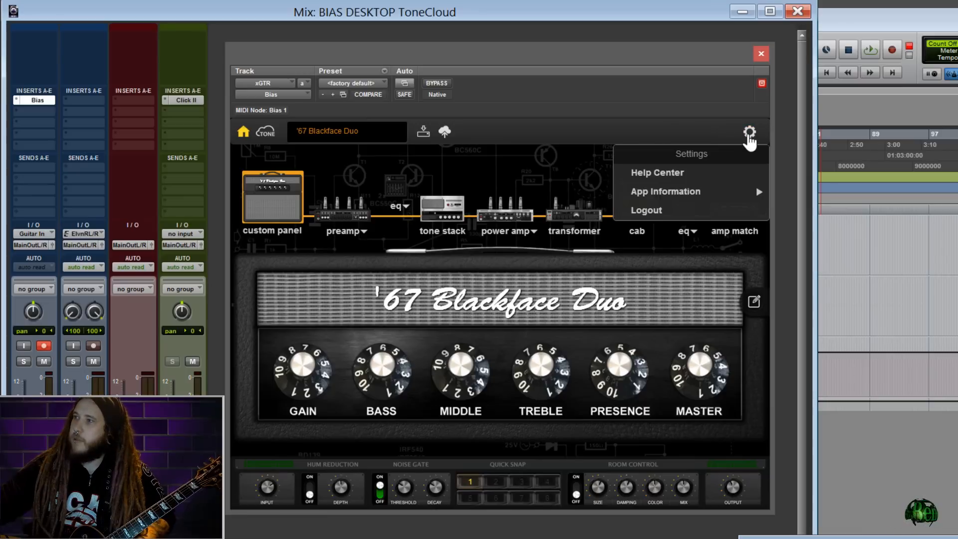
mouse_move(660, 211)
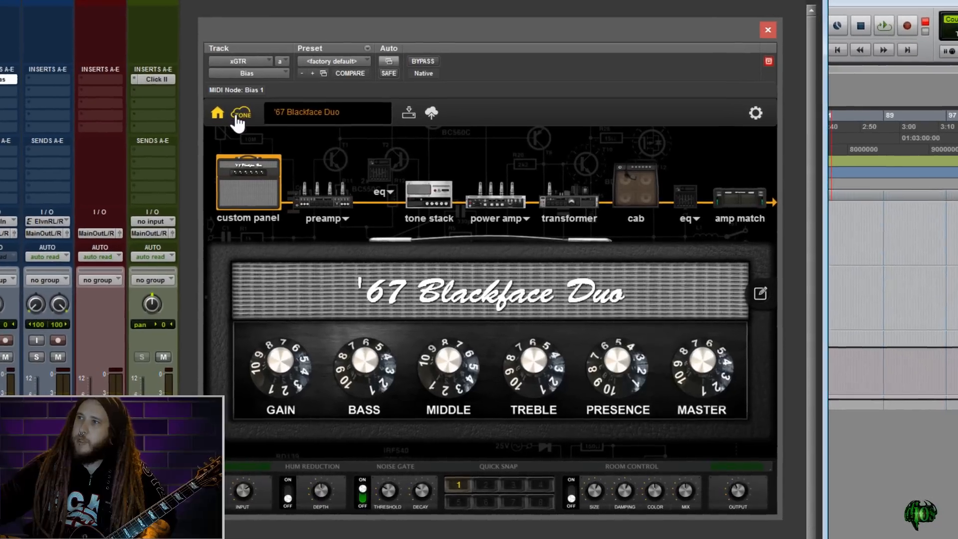
left_click(240, 113)
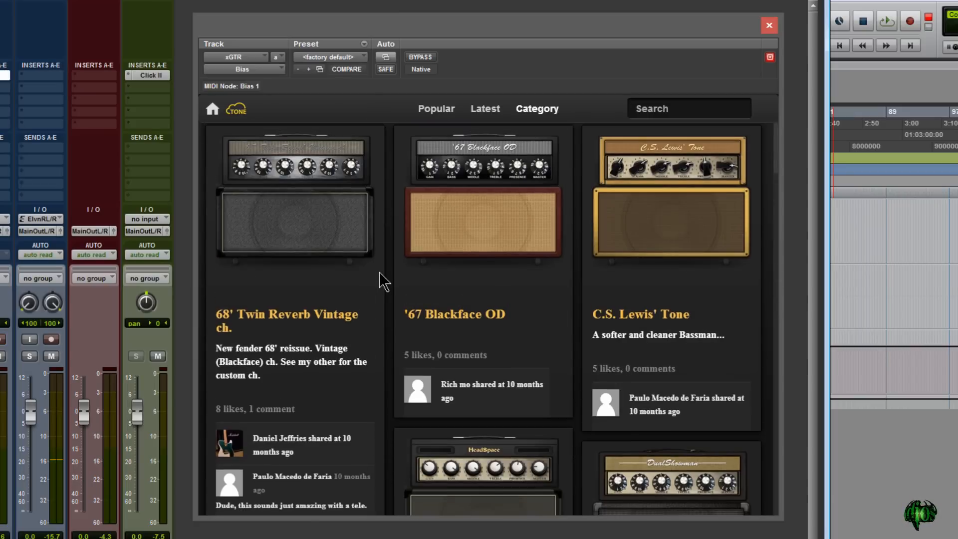
left_click(482, 223)
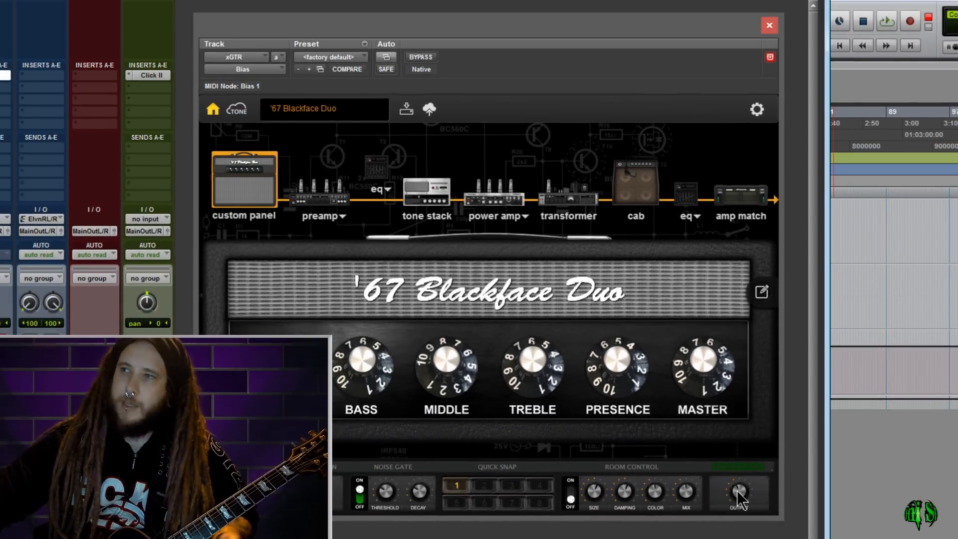
left_click(237, 109)
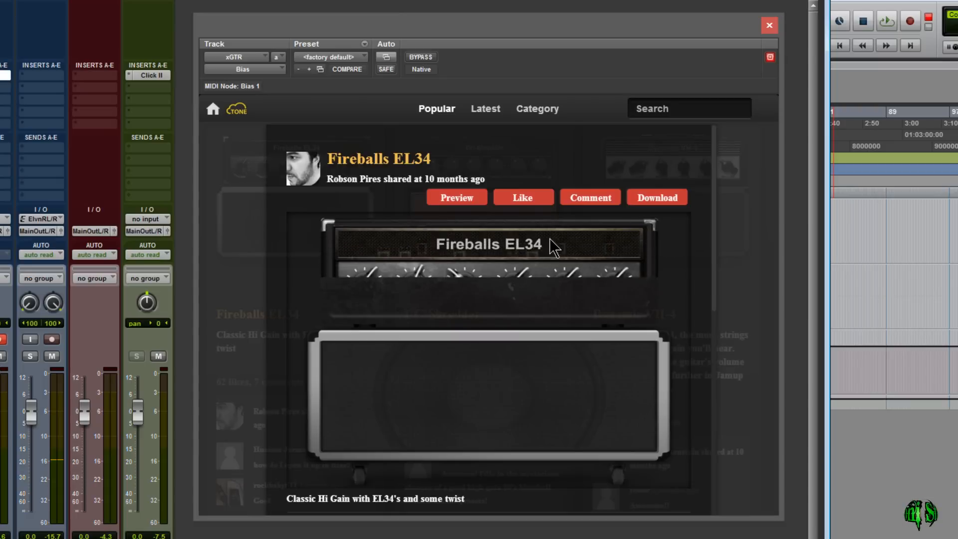
Step: Audition the Fireballs EL34 preview, then scroll further through the Popular preset list
scroll("down", 3)
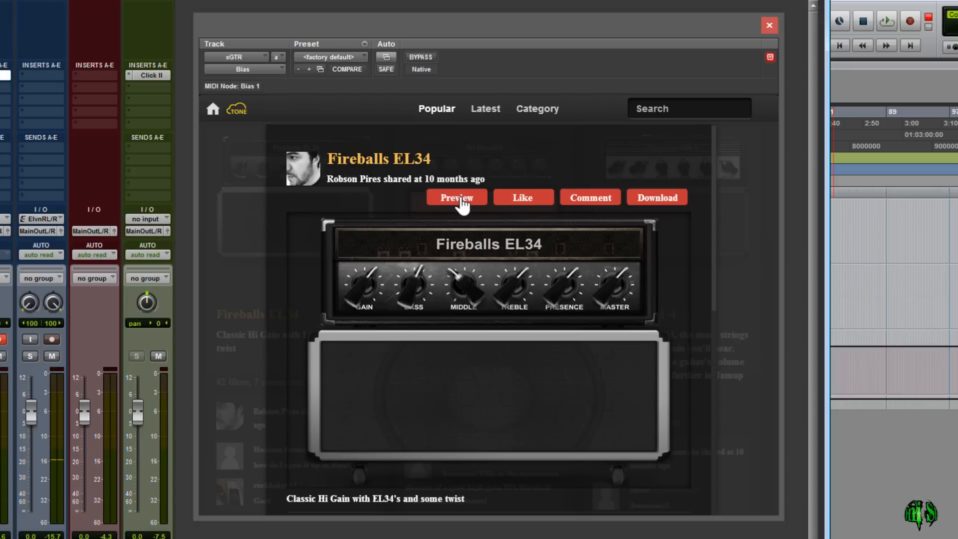
left_click(455, 196)
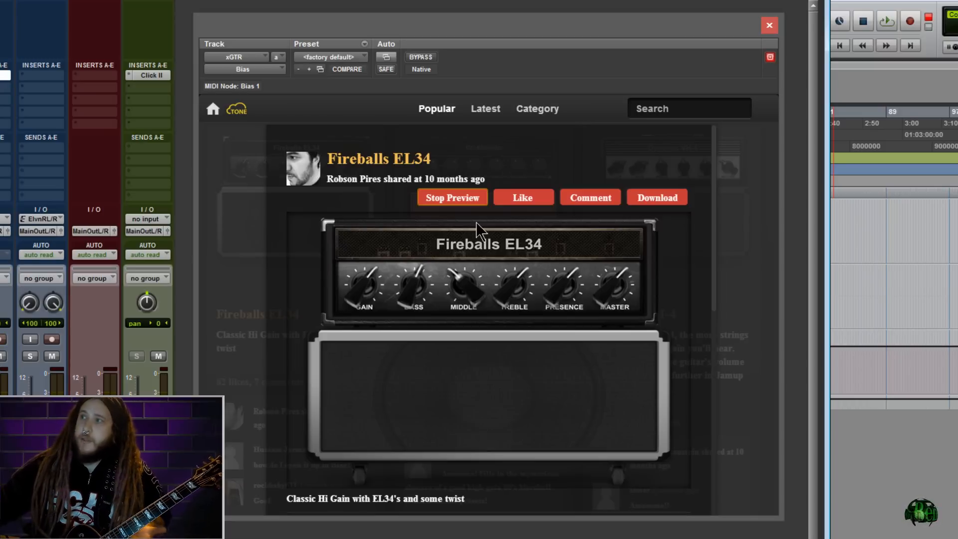
mouse_move(490, 292)
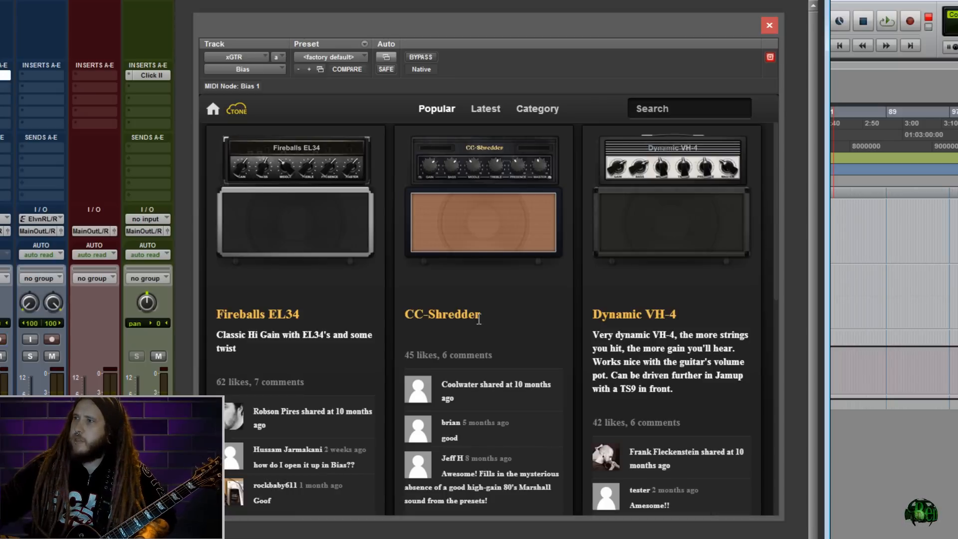
scroll("down", 3)
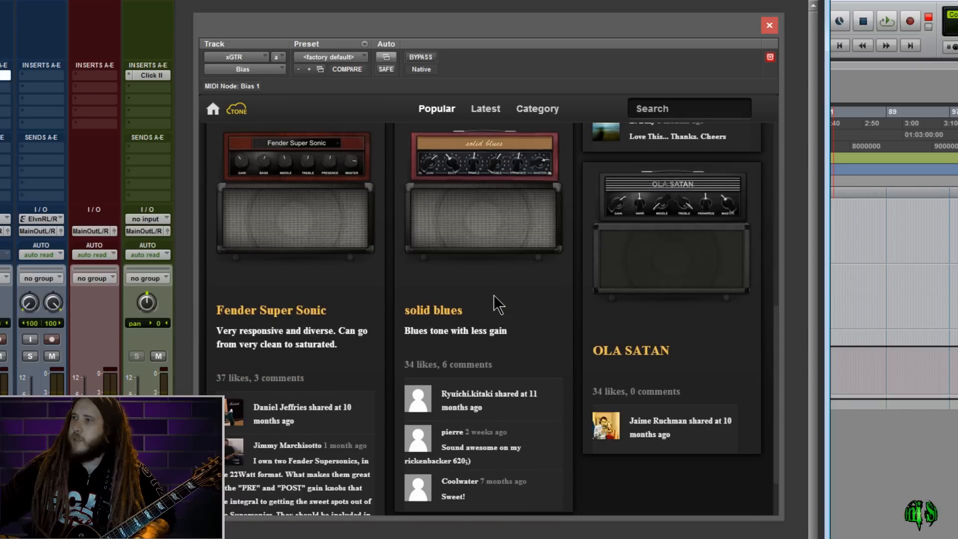
scroll("down", 3)
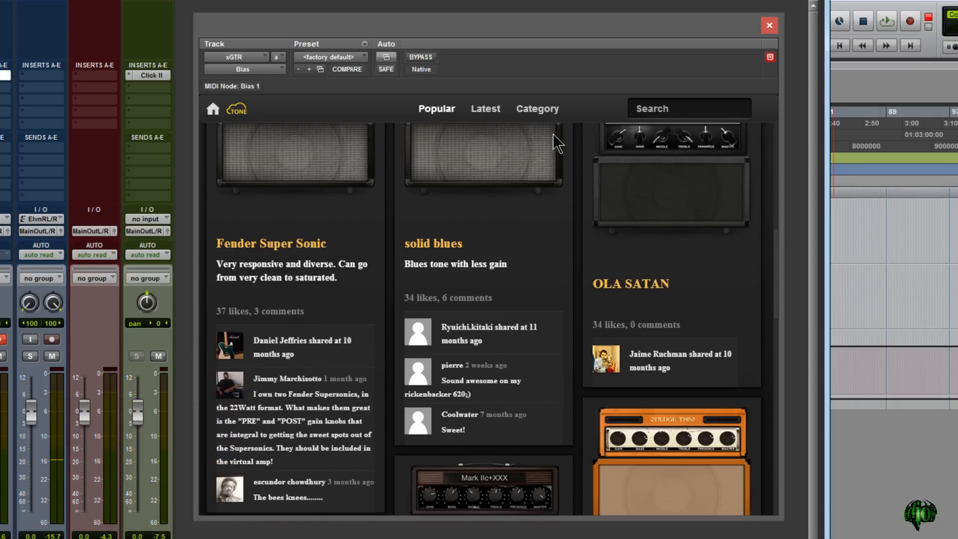
Step: Browse the Category list and audition The Slinger Special, then close its details
left_click(536, 108)
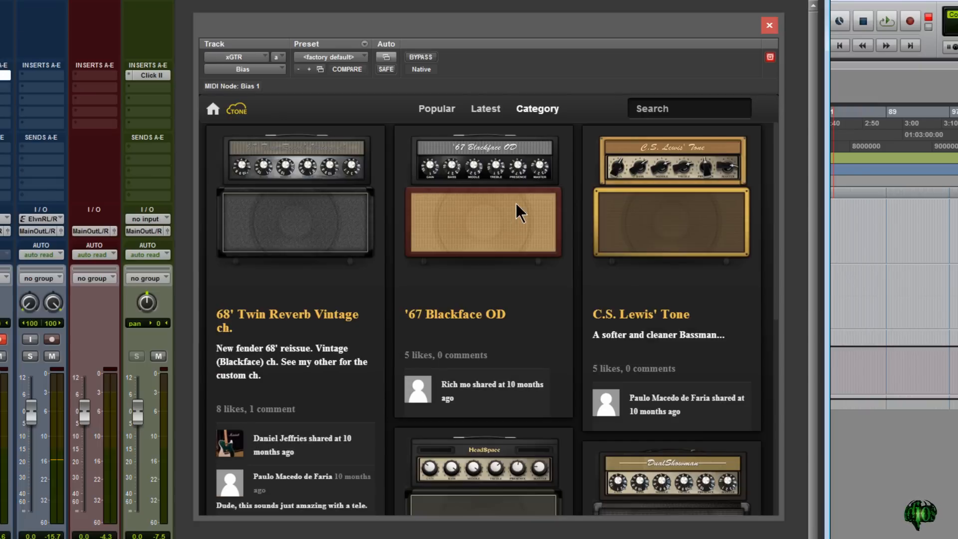
scroll("down", 3)
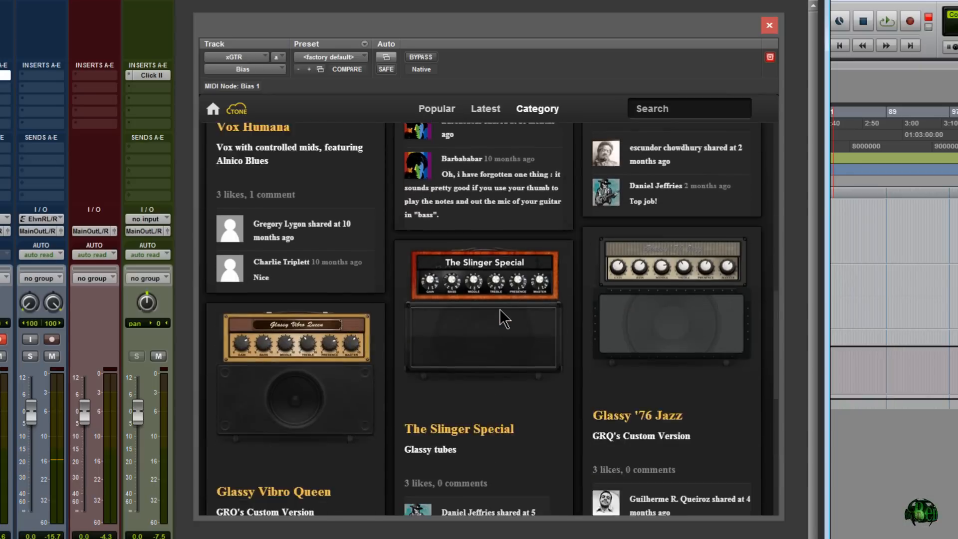
left_click(482, 275)
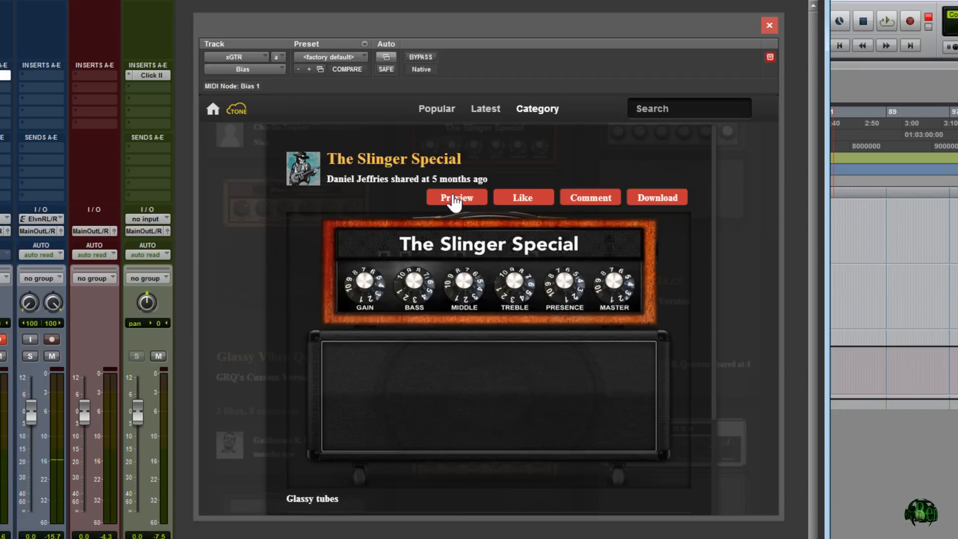
left_click(456, 197)
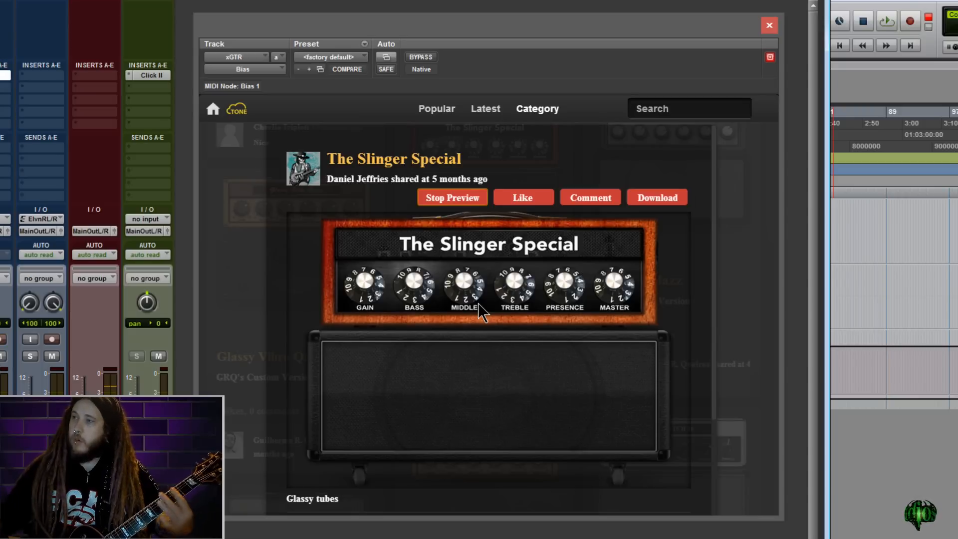
left_click(452, 197)
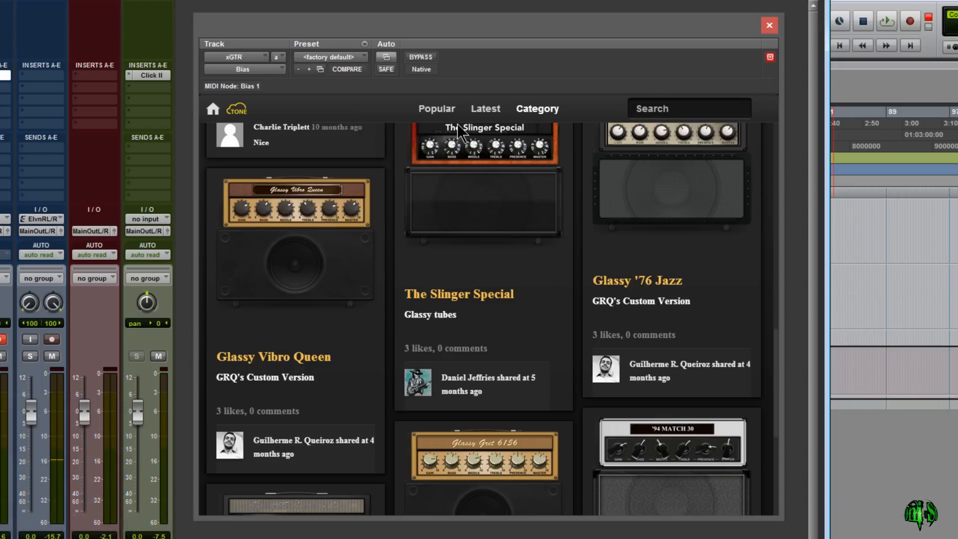
Step: Find Metal Head in the Latest list, audition its preview and stop it
left_click(485, 108)
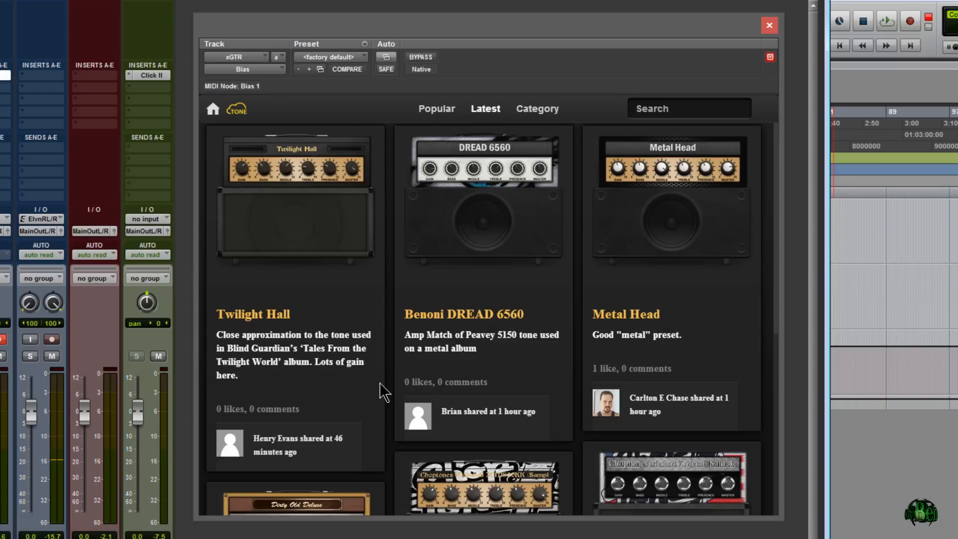
scroll("down", 3)
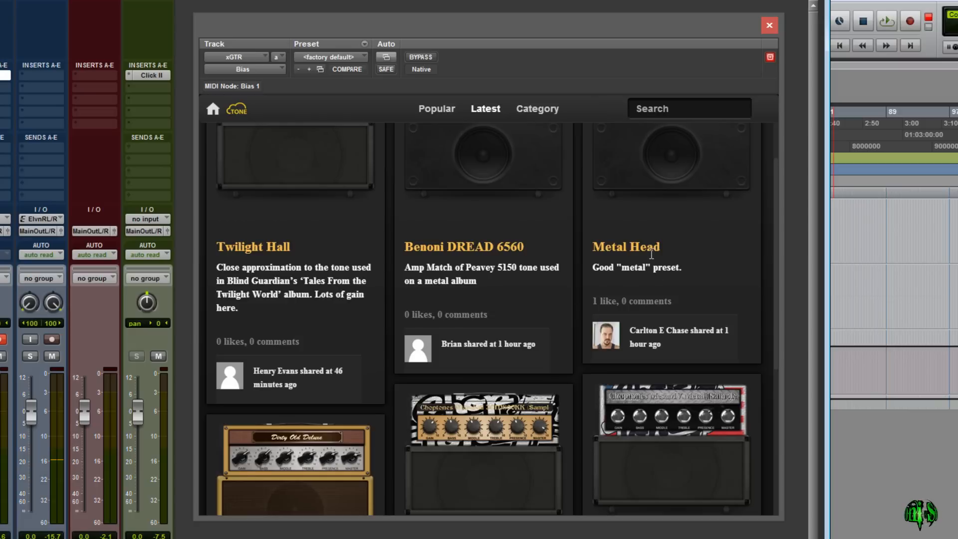
left_click(651, 247)
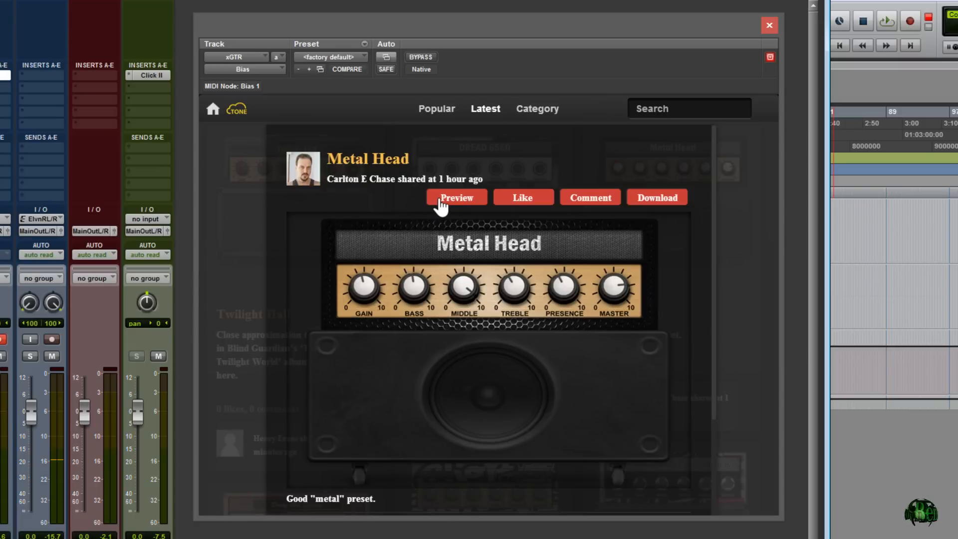
left_click(455, 197)
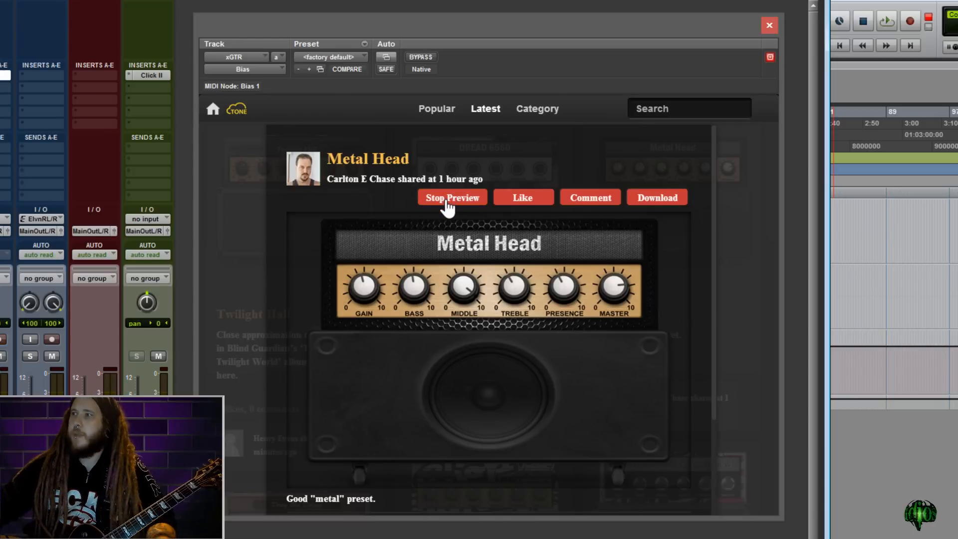
left_click(452, 198)
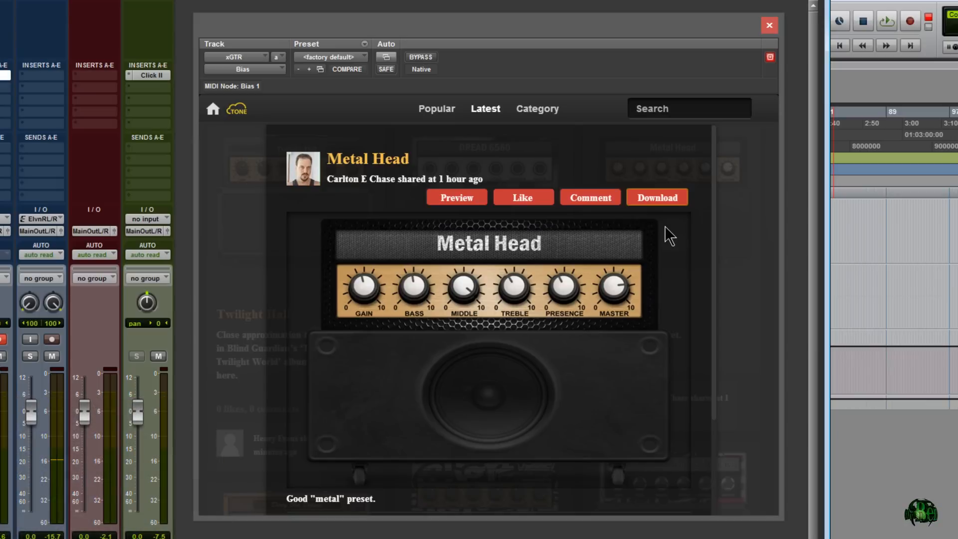
Step: Download the Metal Head amp into the custom amp list and confirm
left_click(657, 197)
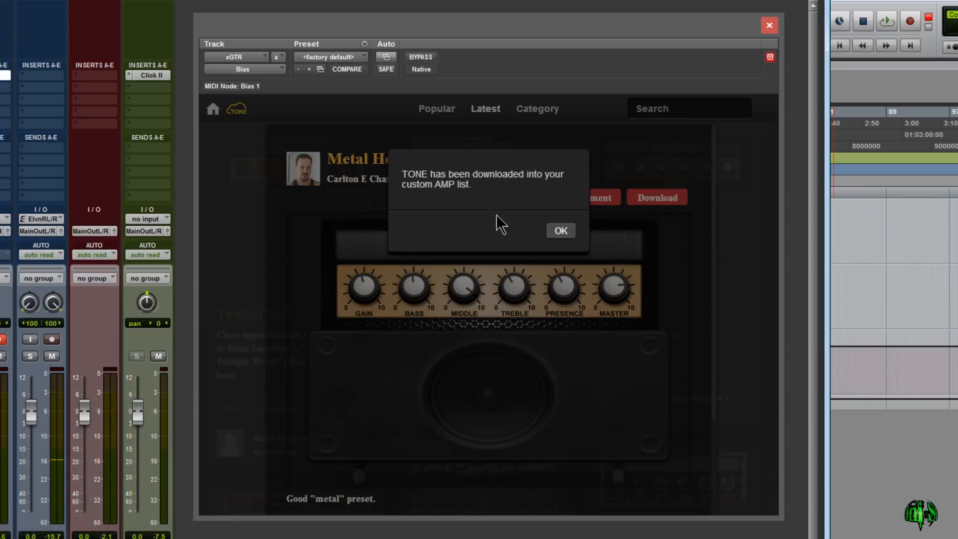
mouse_move(537, 240)
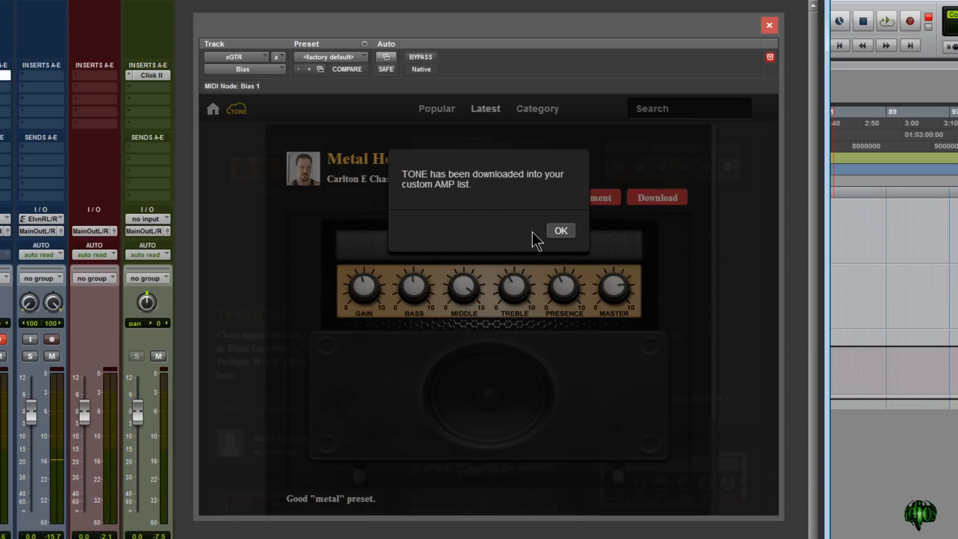
left_click(559, 230)
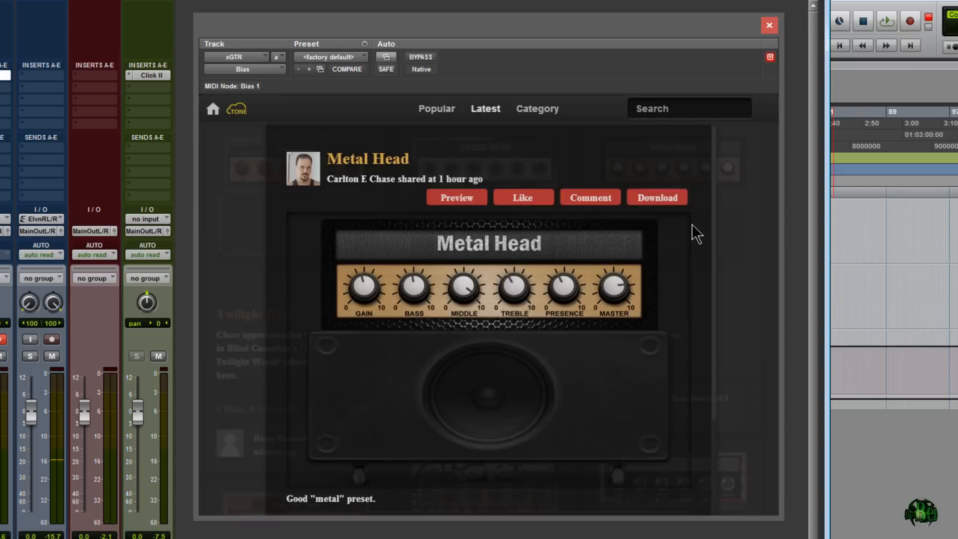
Step: Load the downloaded Metal Head amp from the Custom list, view its panel, then return to ToneCloud
left_click(212, 109)
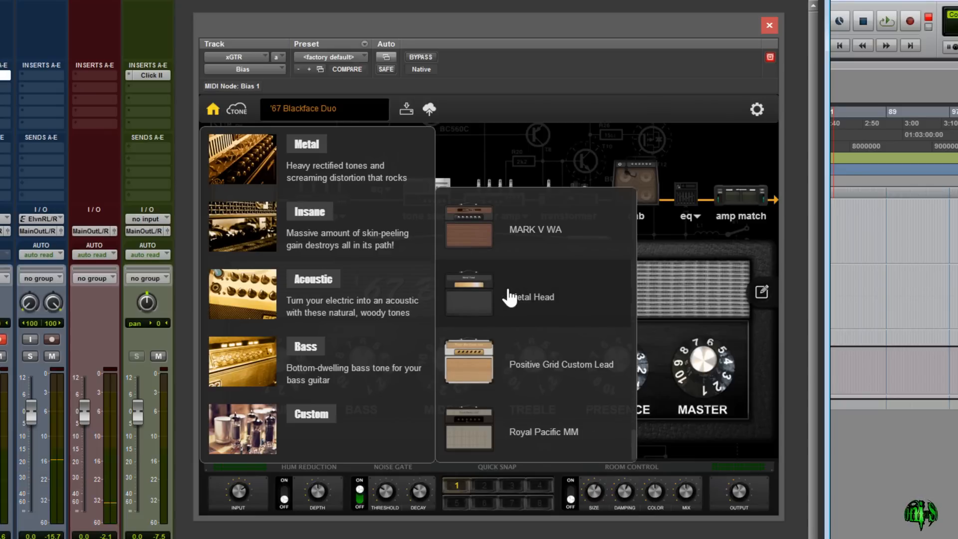
left_click(529, 297)
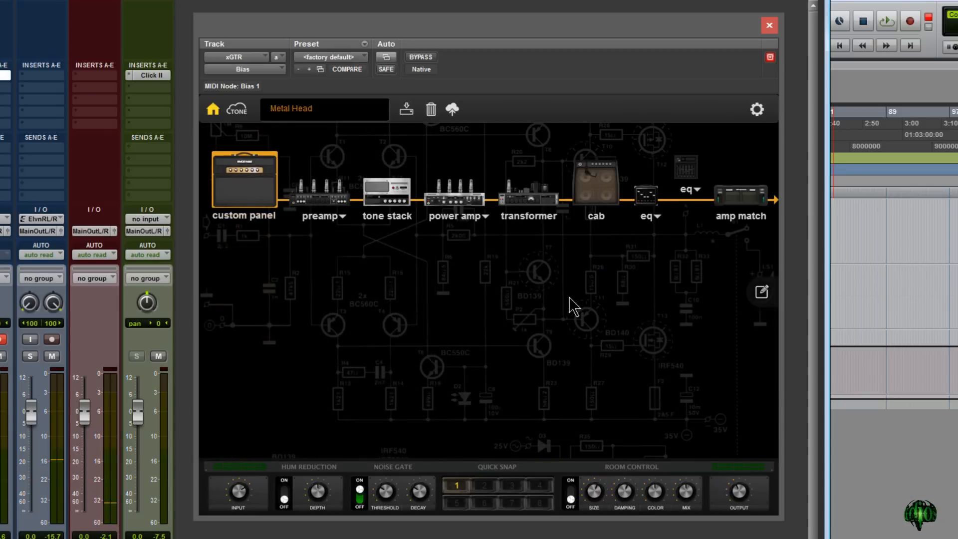
left_click(244, 179)
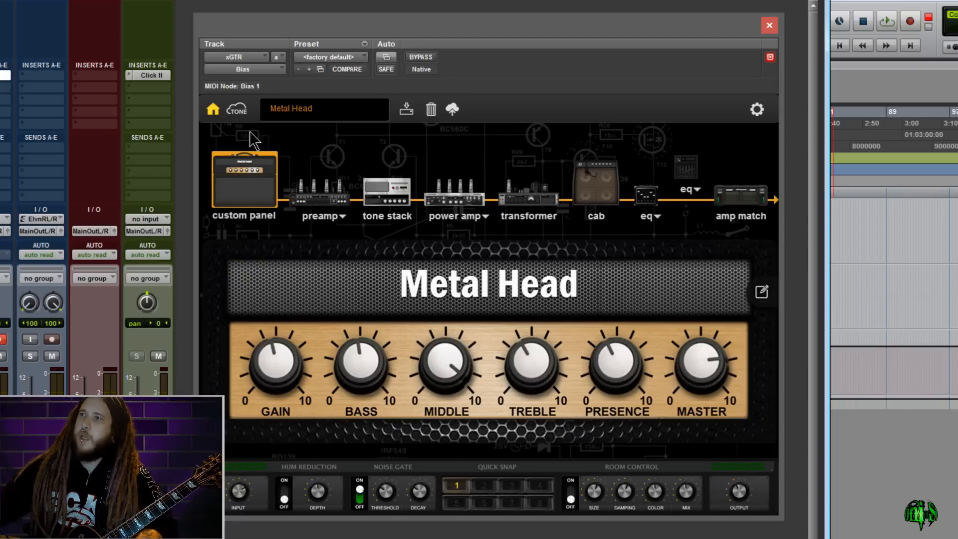
left_click(236, 109)
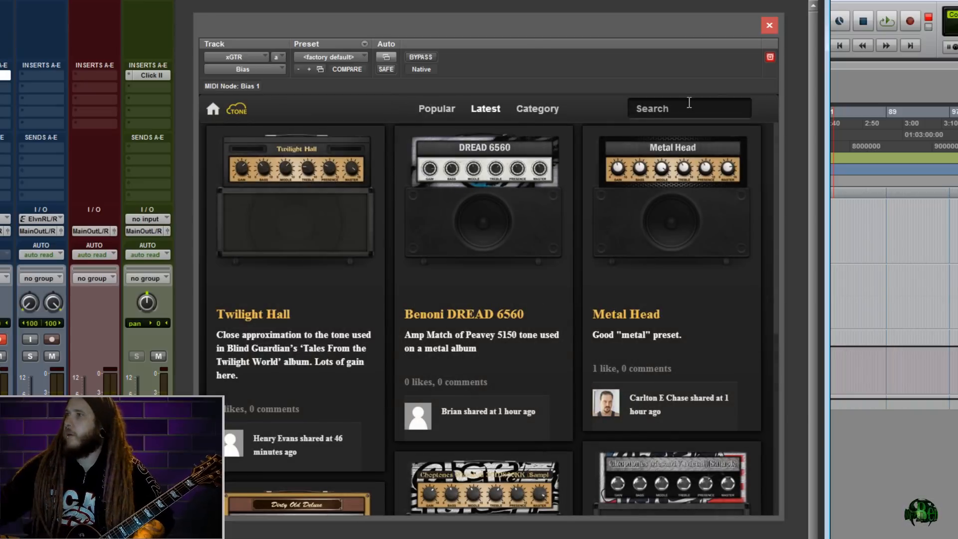
Step: Search ToneCloud for 5150 and audition the EVH 5150 III (METAL) preset, then close it
left_click(688, 108)
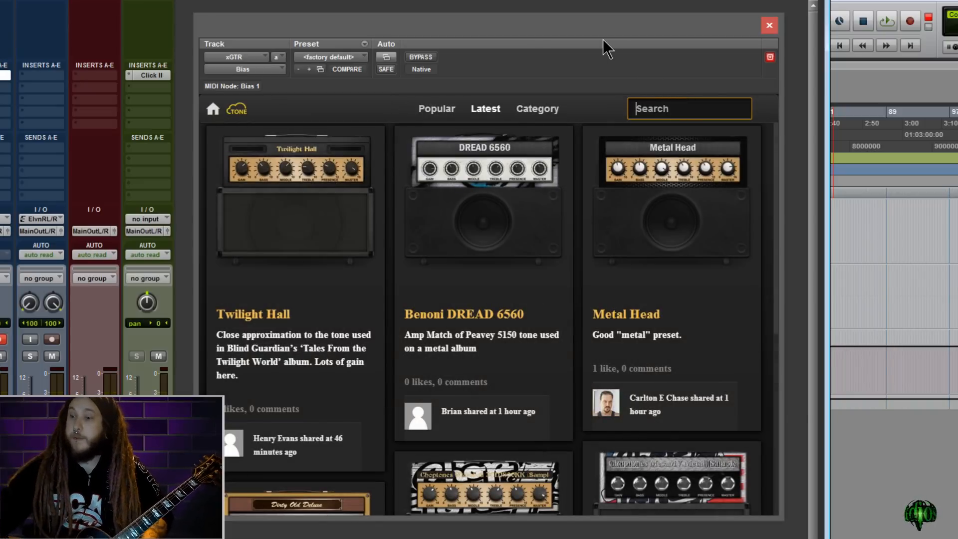
type("5150")
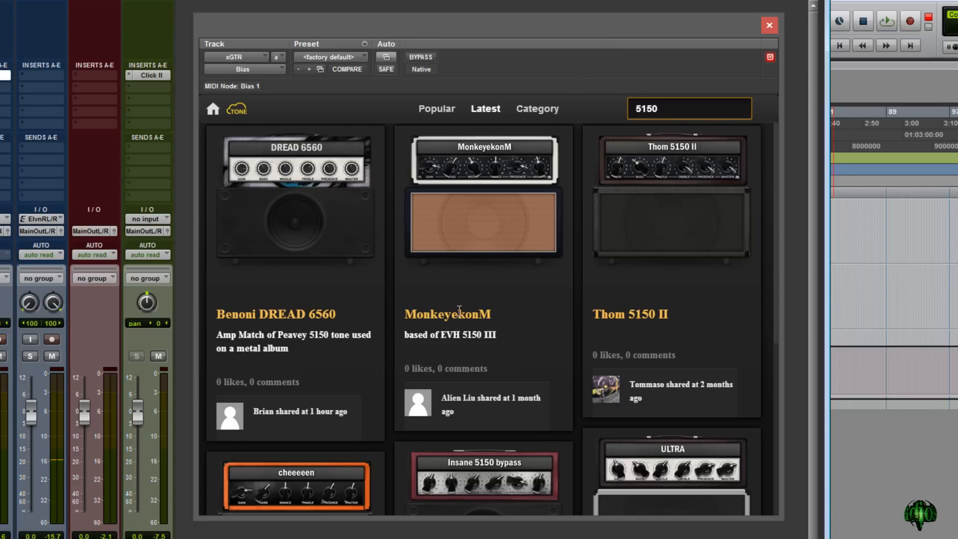
scroll("down", 3)
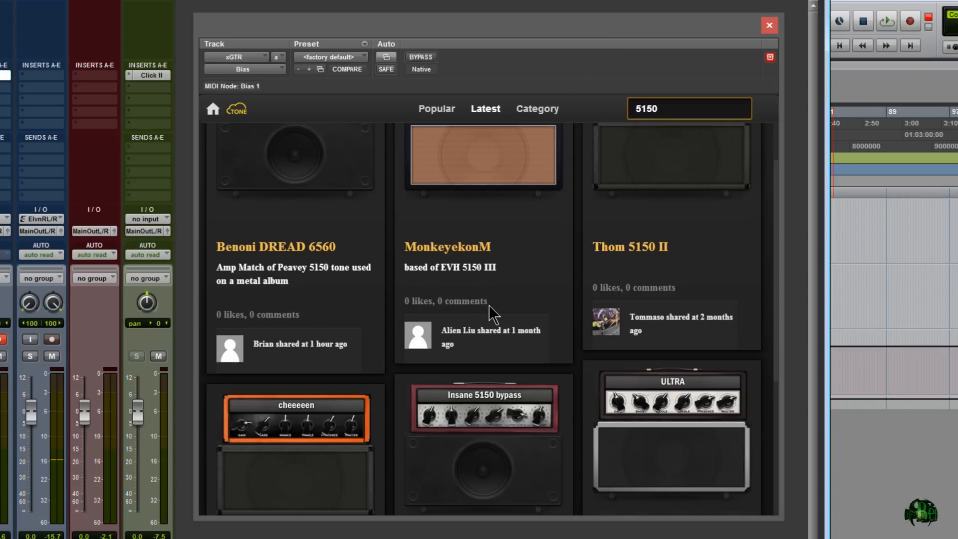
scroll("down", 3)
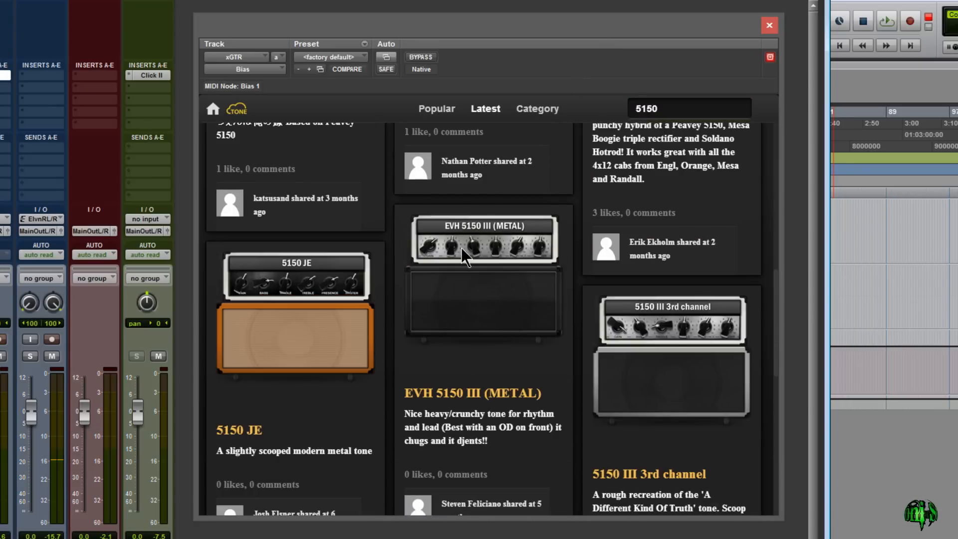
left_click(483, 239)
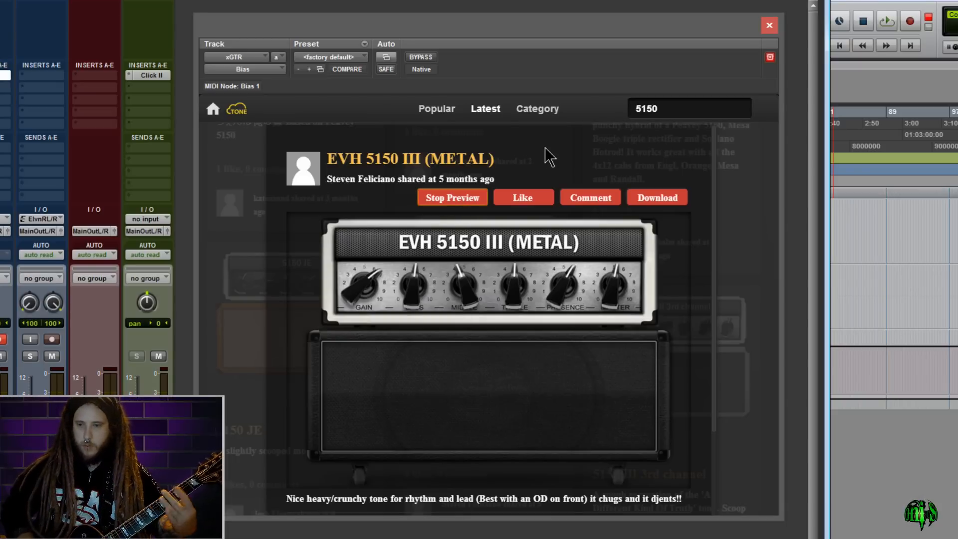
left_click(453, 198)
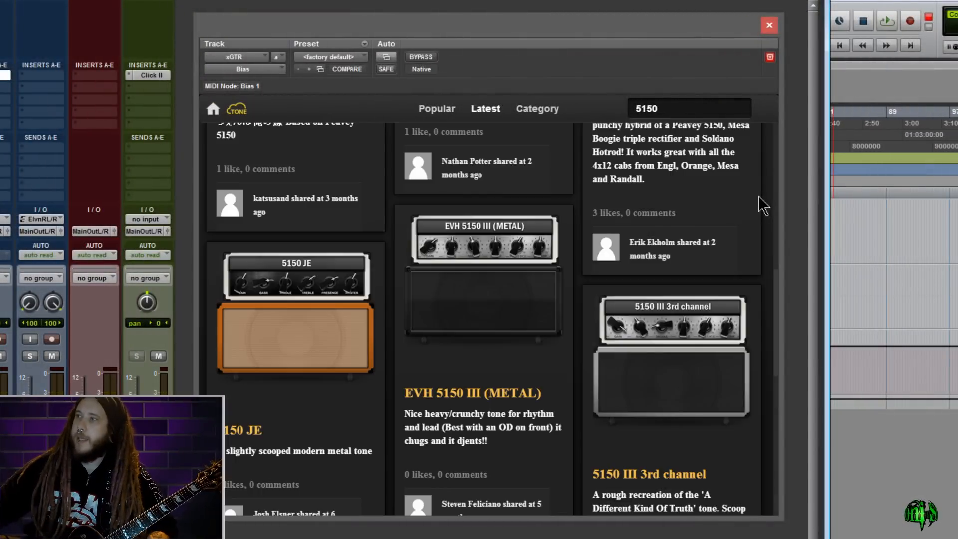
Step: Switch the ToneCloud list to Popular and back to Latest presets
scroll("down", 3)
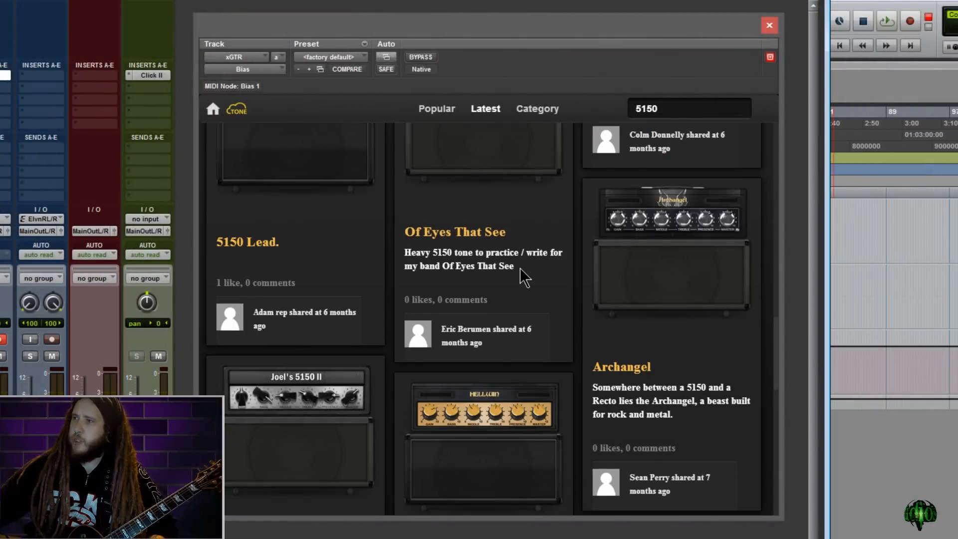
left_click(436, 108)
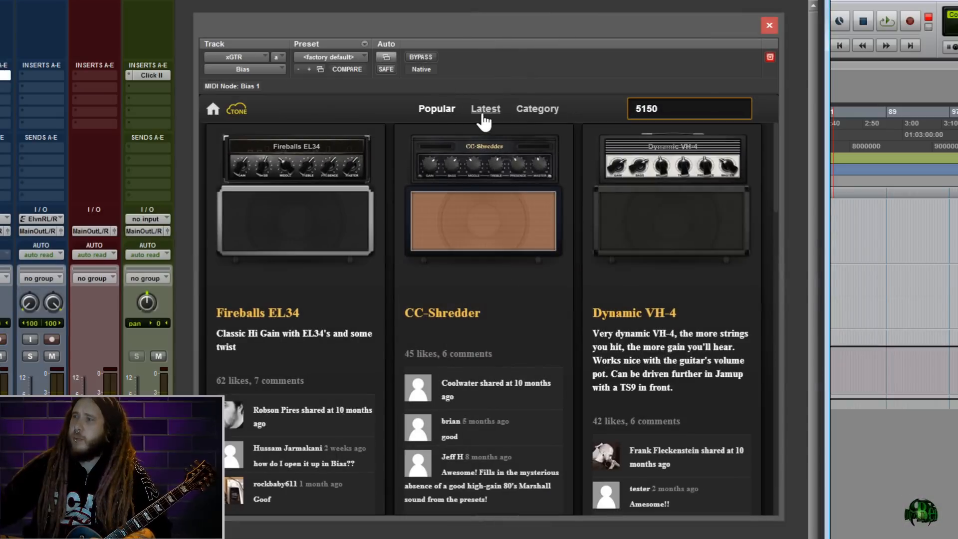
left_click(485, 109)
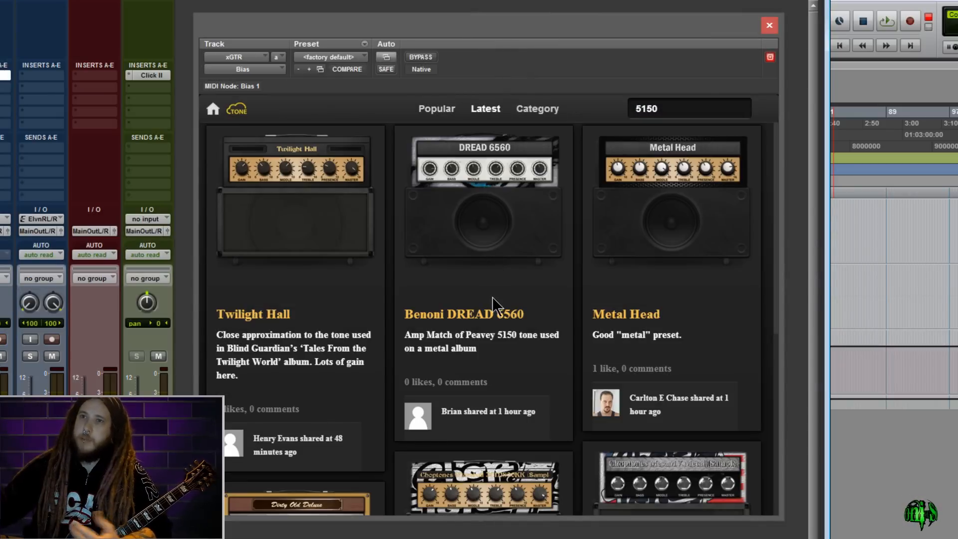